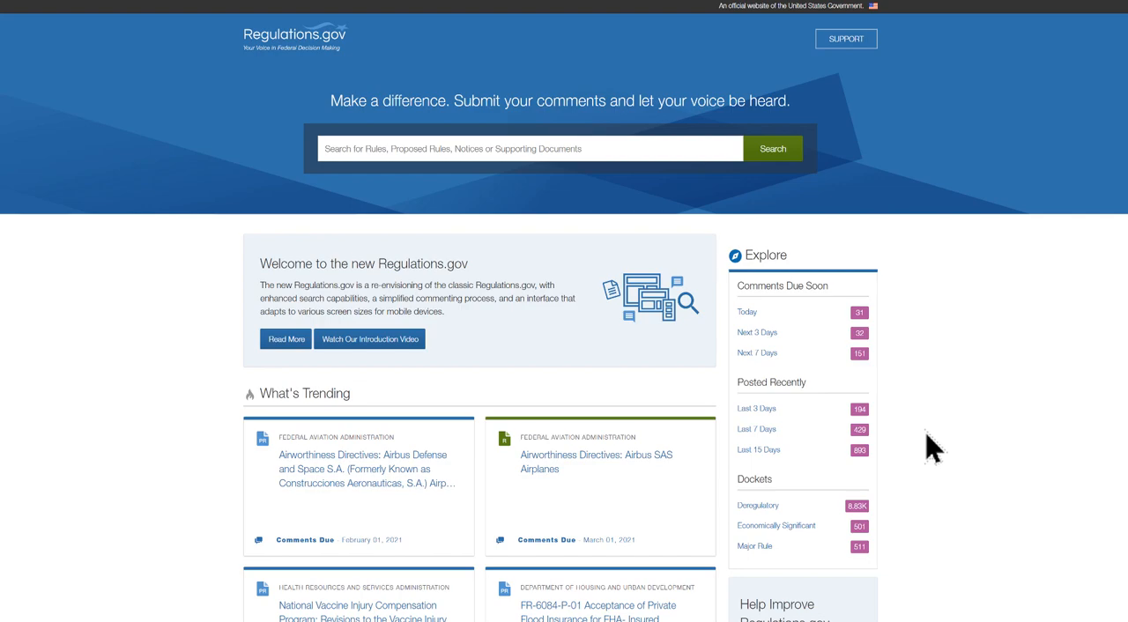
- Search Regulations.gov for 'health' from the homepage search box
text(health)
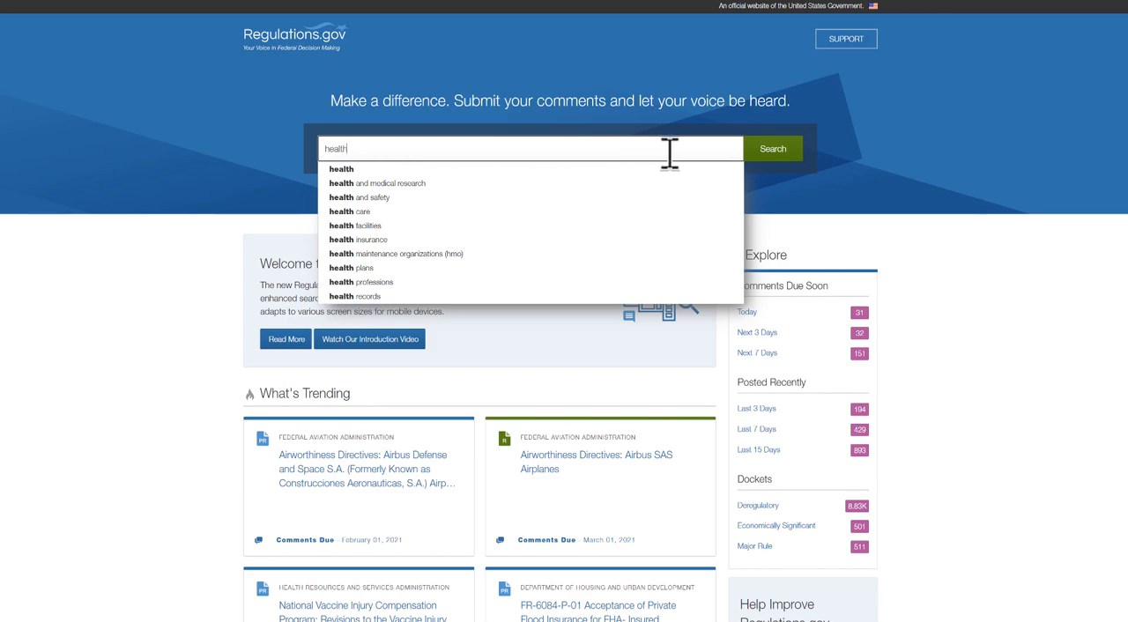
click(771, 148)
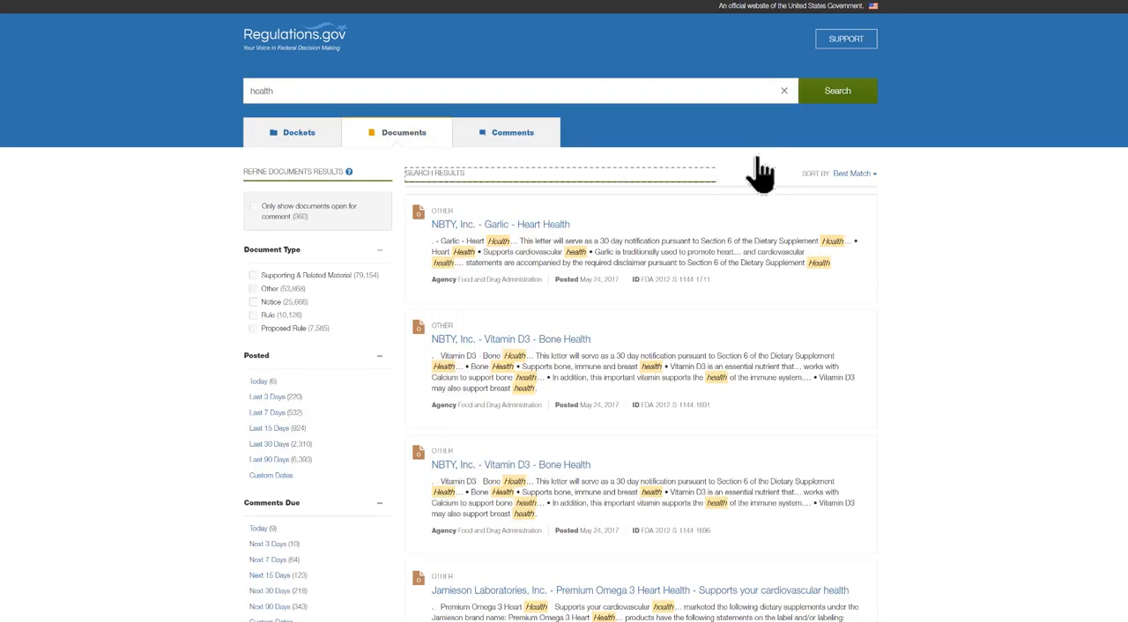
mouse_move(969, 335)
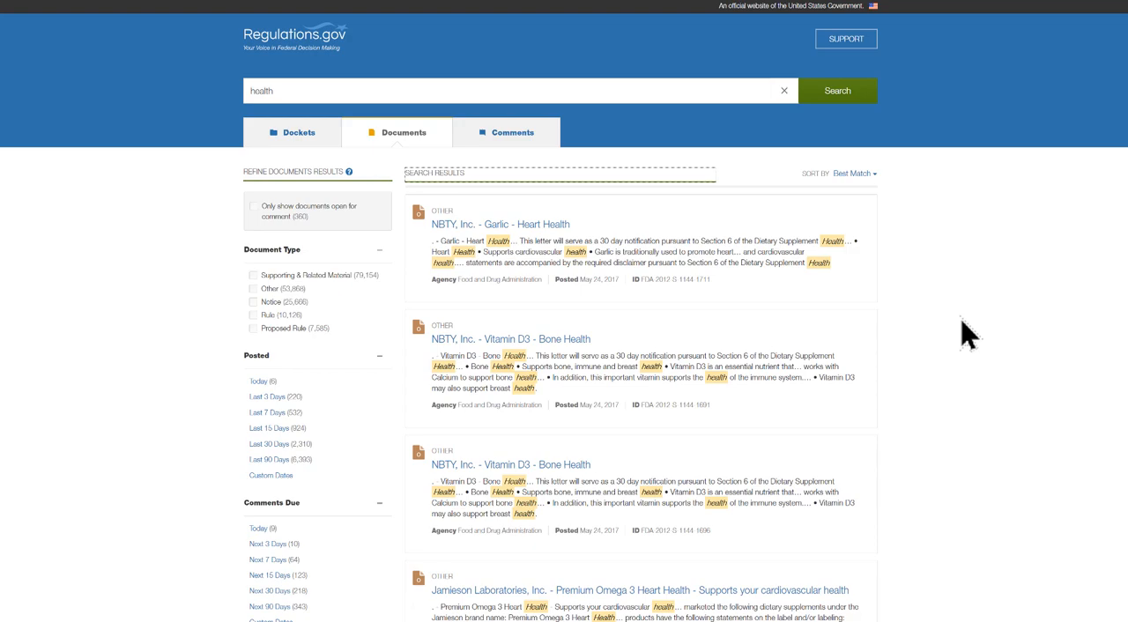
mouse_move(344, 176)
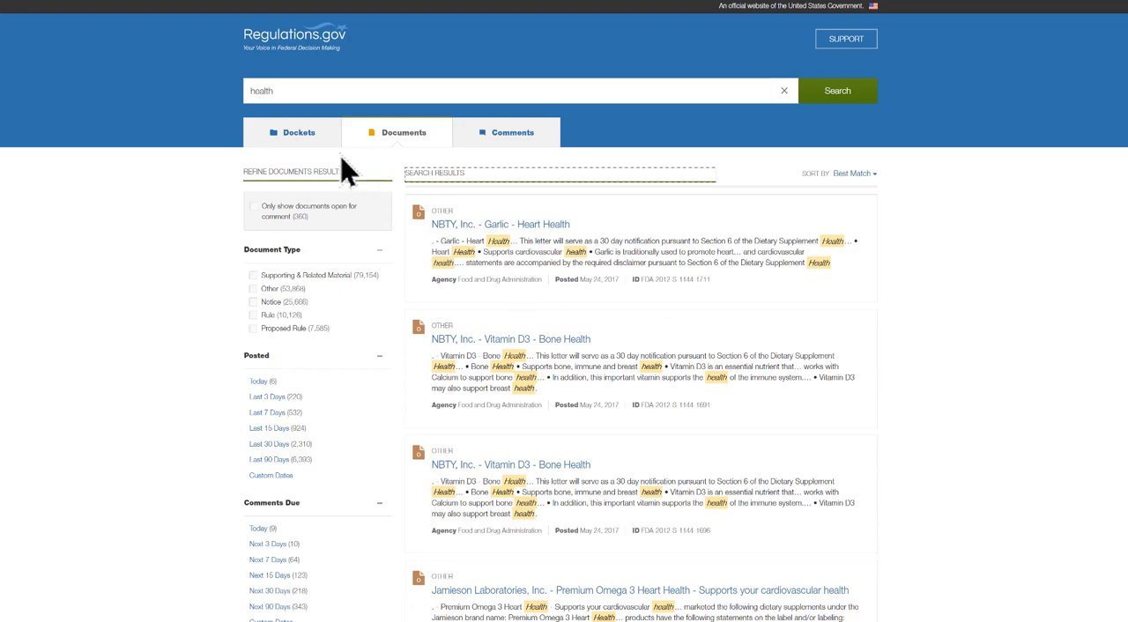
click(298, 132)
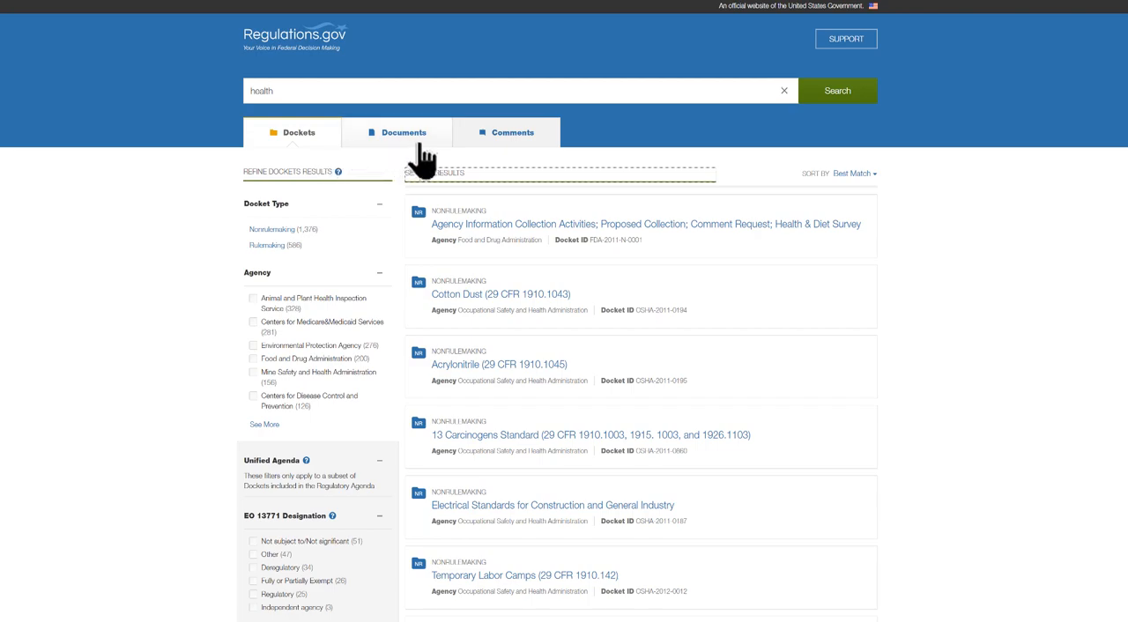
click(508, 132)
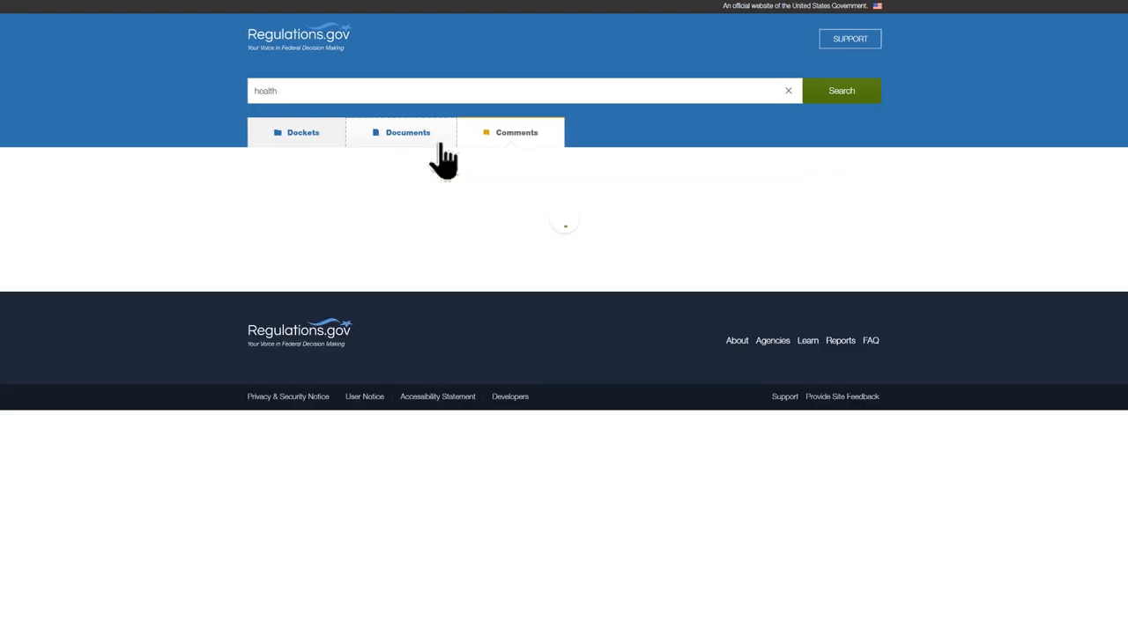
click(407, 132)
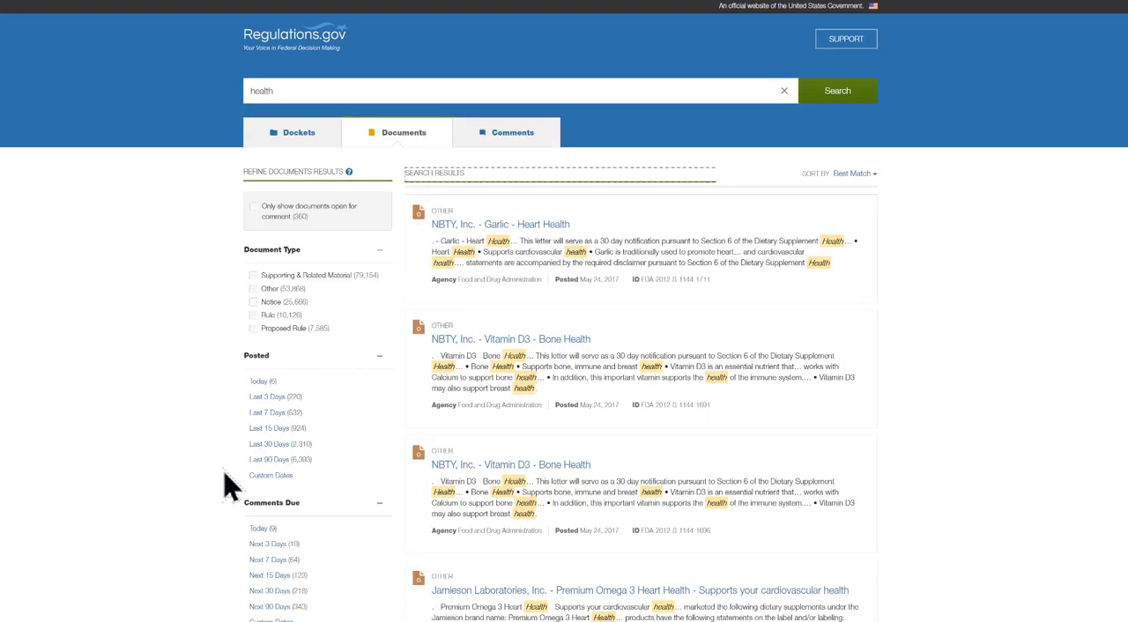
mouse_move(370, 507)
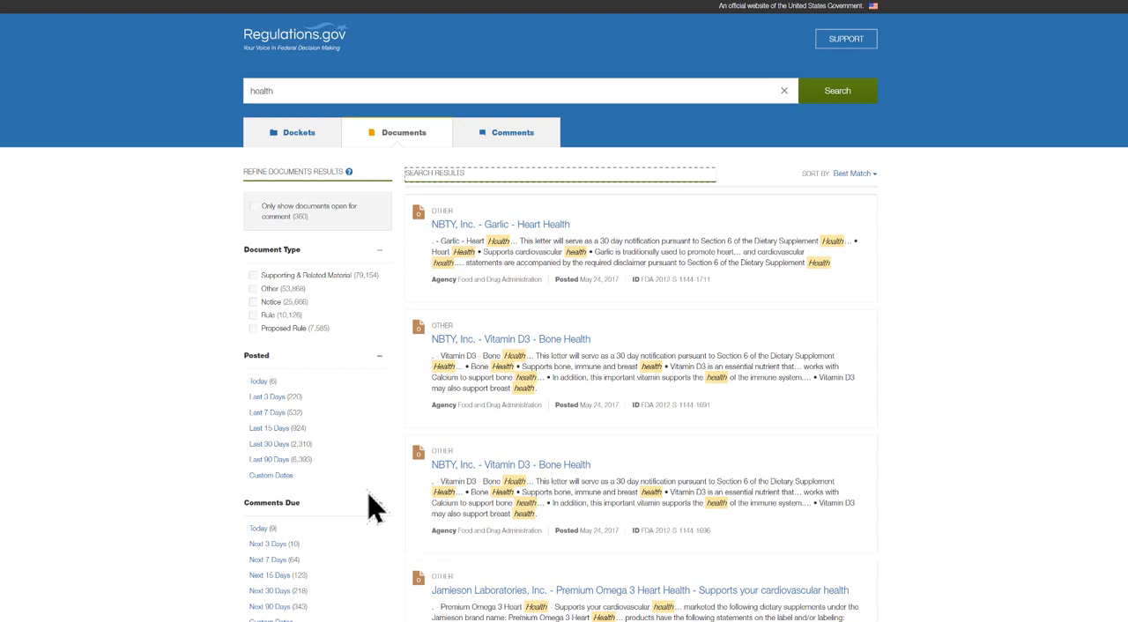
mouse_move(352, 485)
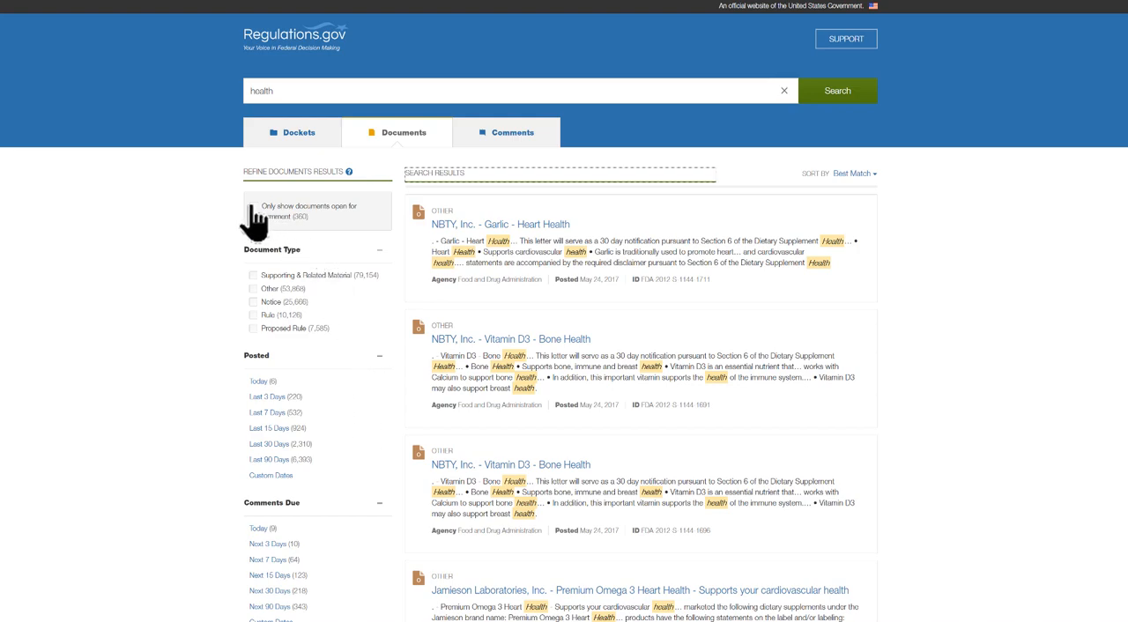
- Filter the health results to open-for-comment documents from the Internal Revenue Service, leaving two results
click(254, 205)
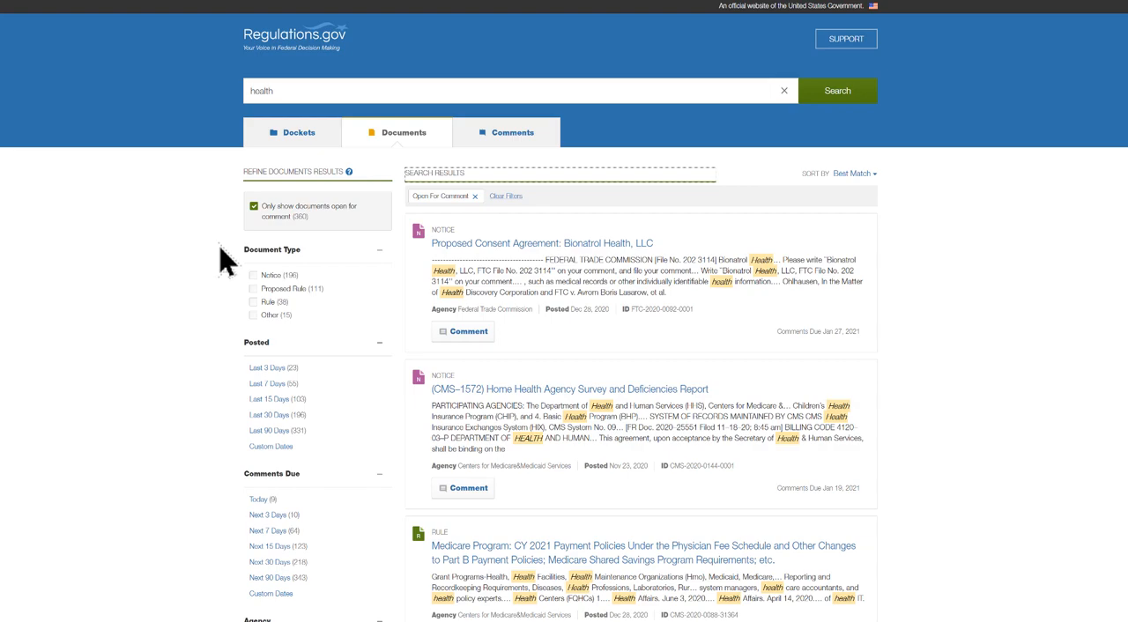
scroll(down, 3)
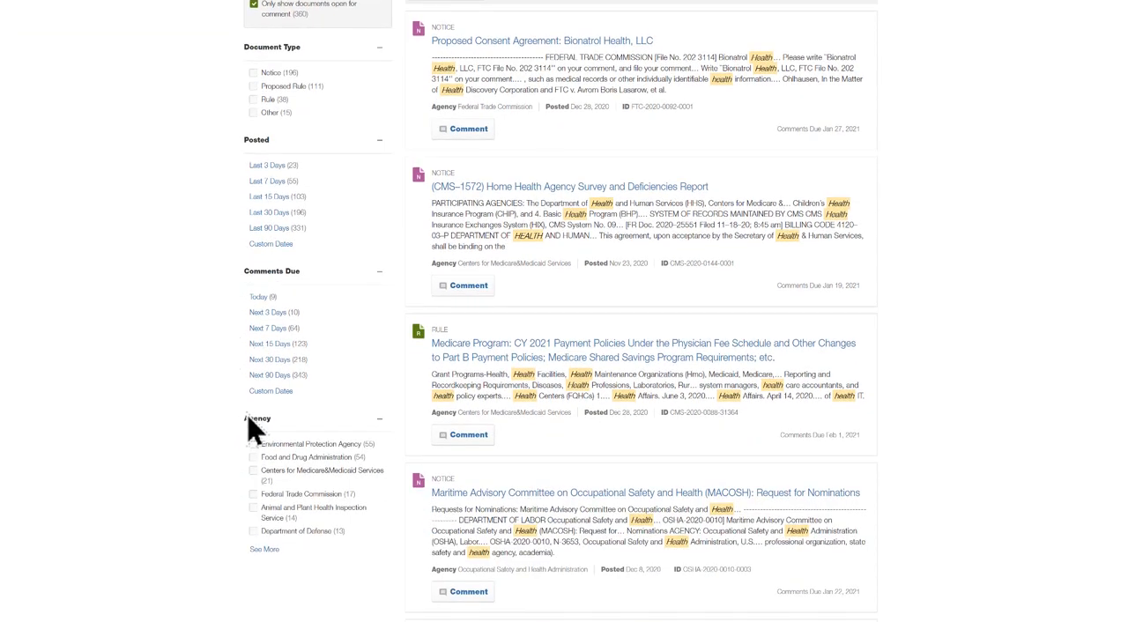
mouse_move(265, 549)
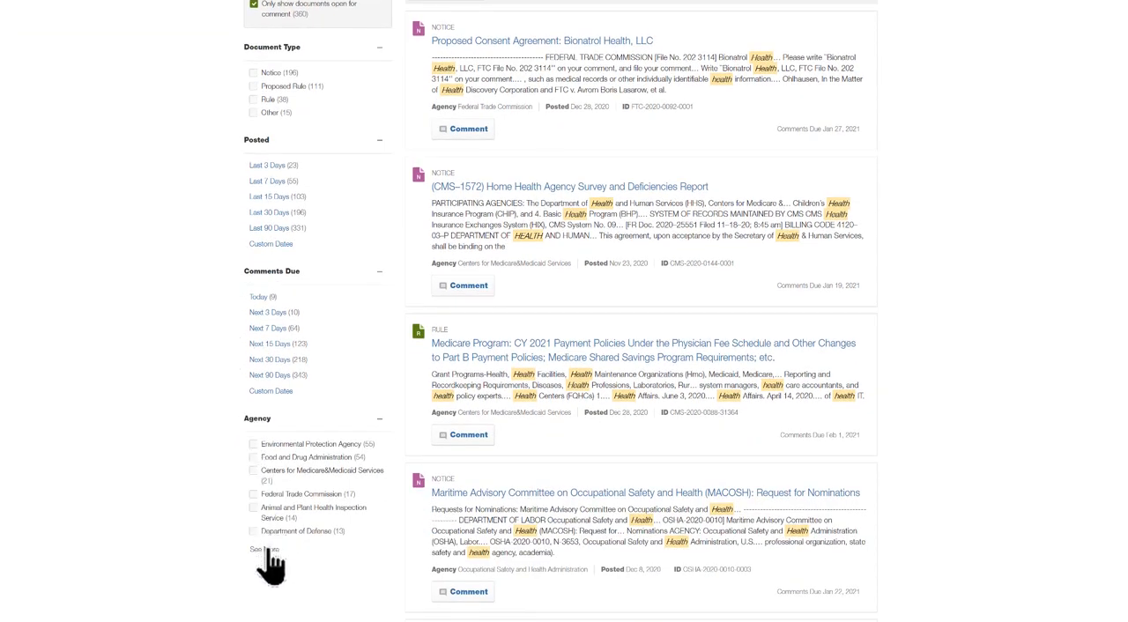
click(265, 549)
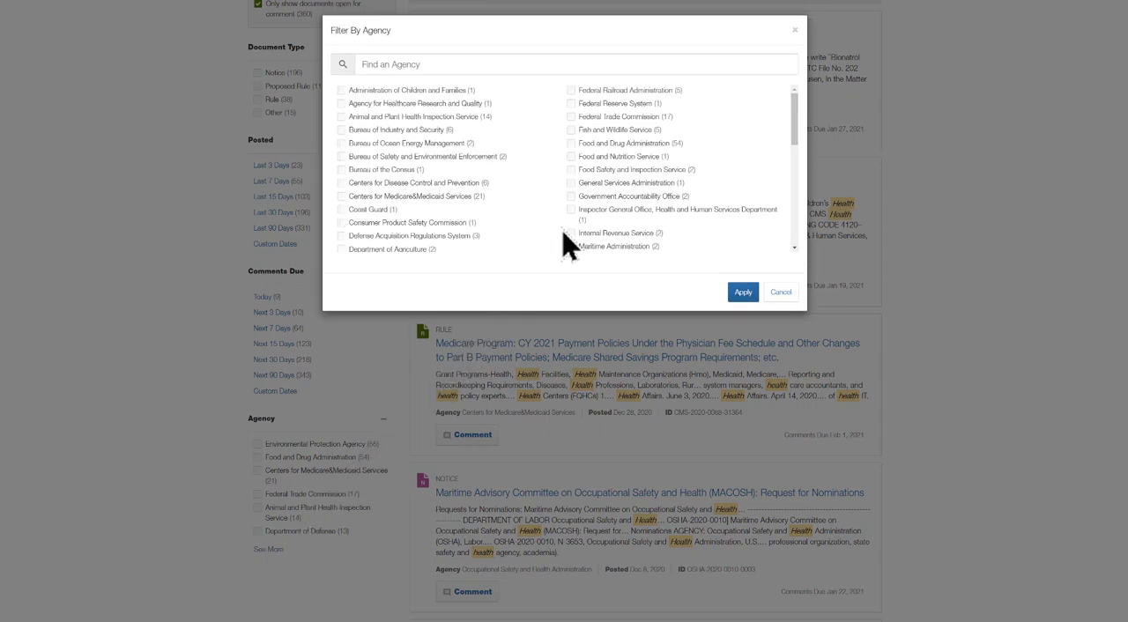
click(571, 232)
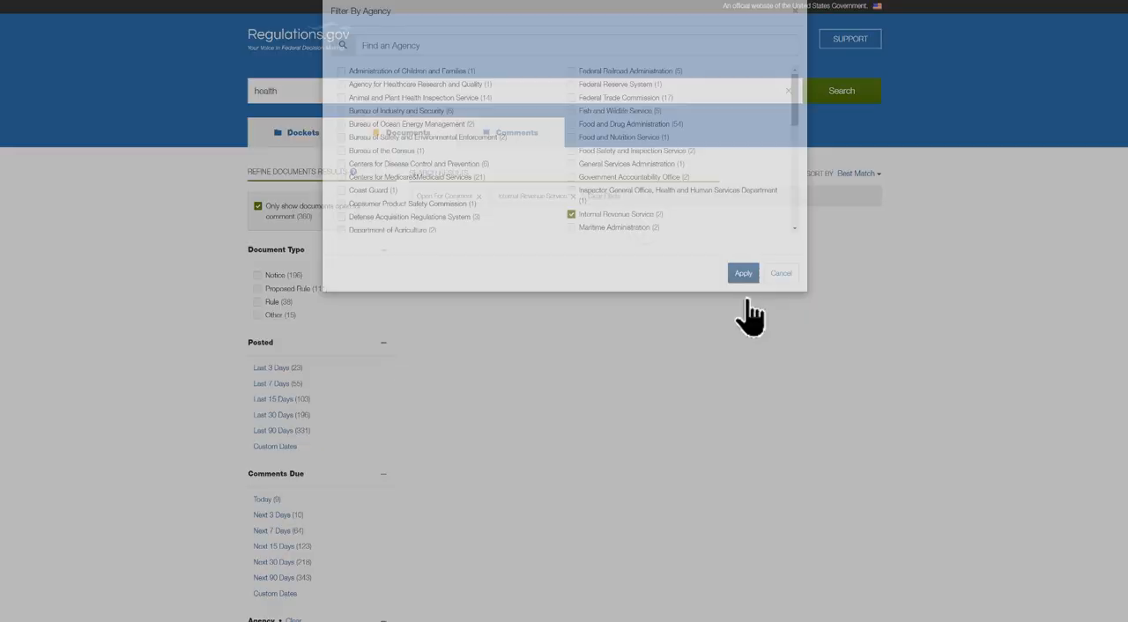
click(743, 273)
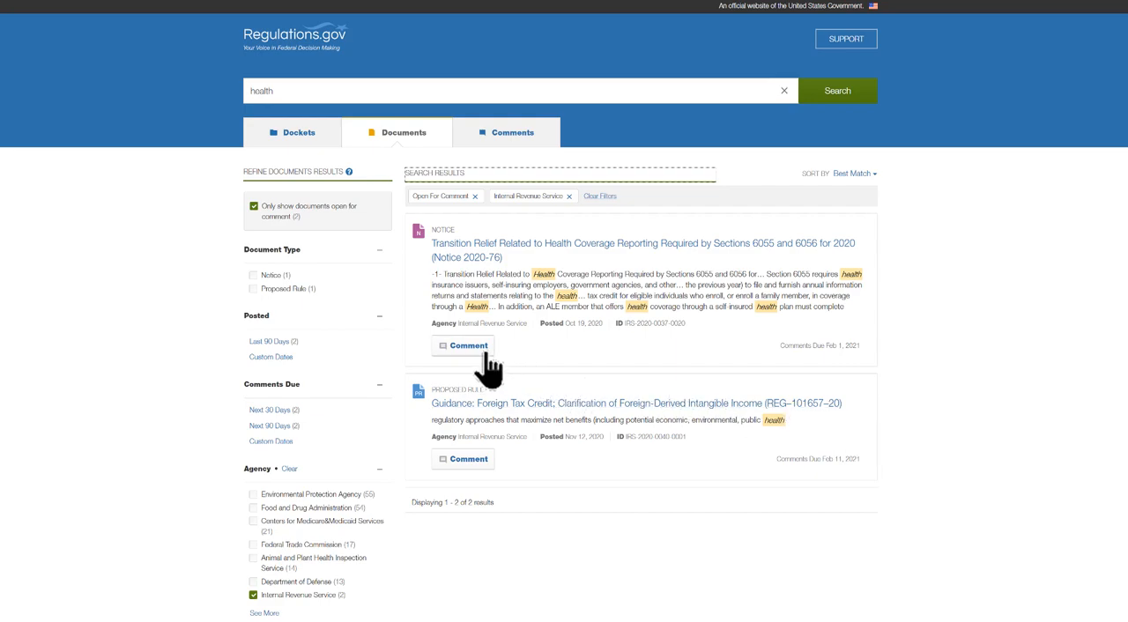
mouse_move(490, 483)
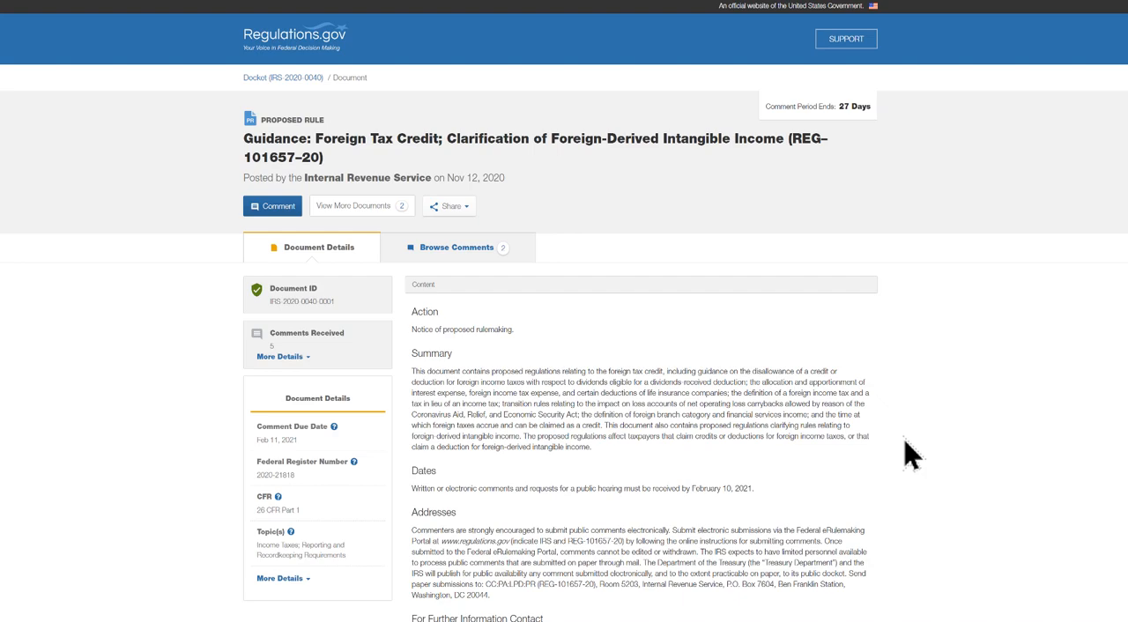
mouse_move(624, 501)
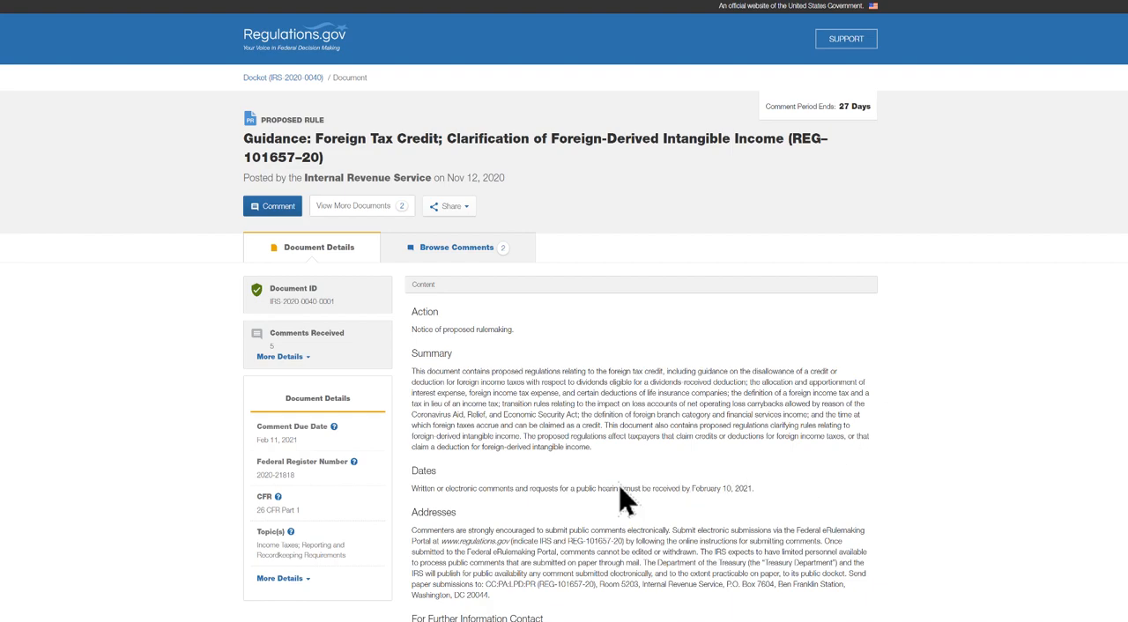
mouse_move(381, 493)
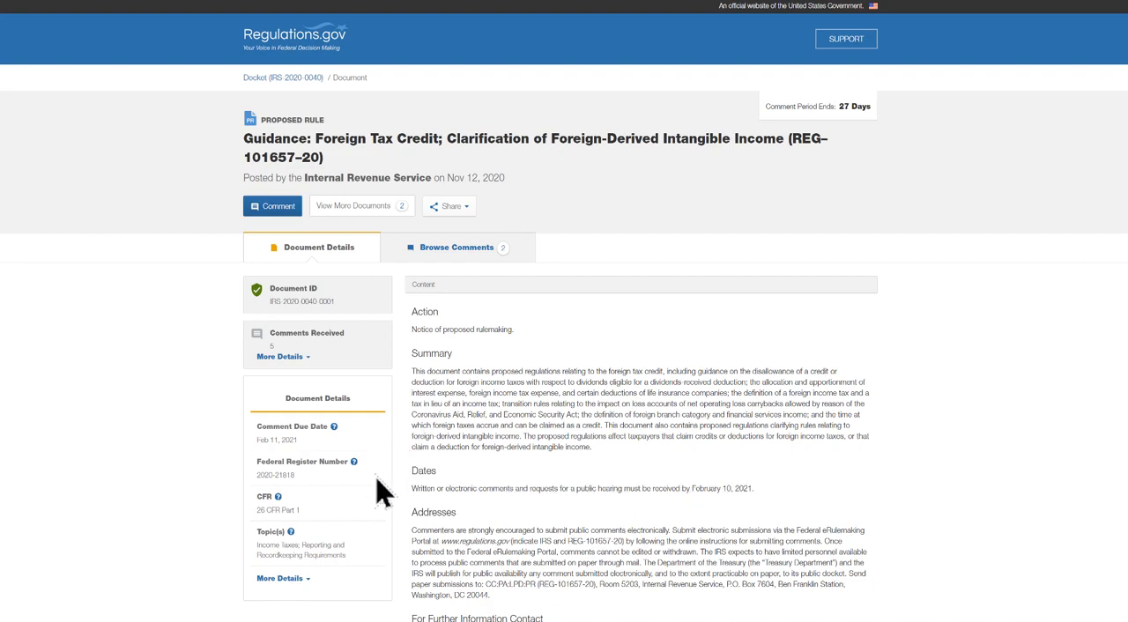
mouse_move(635, 493)
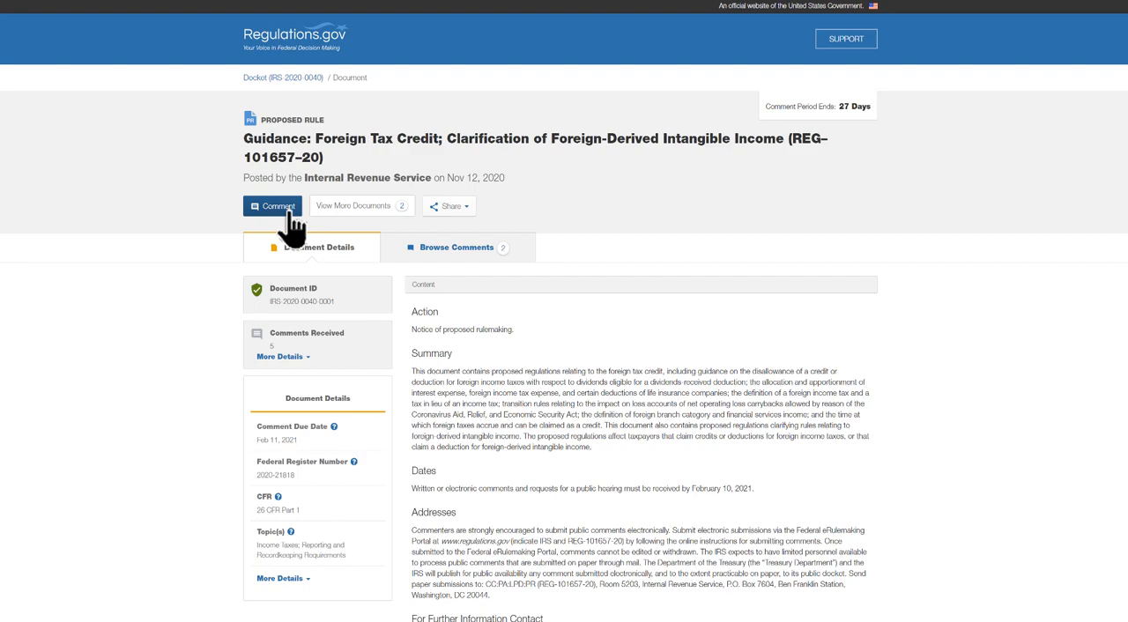
- Write an anonymous comment with attachment on the IRS Foreign Tax Credit rule, pass reCAPTCHA and submit it
click(271, 204)
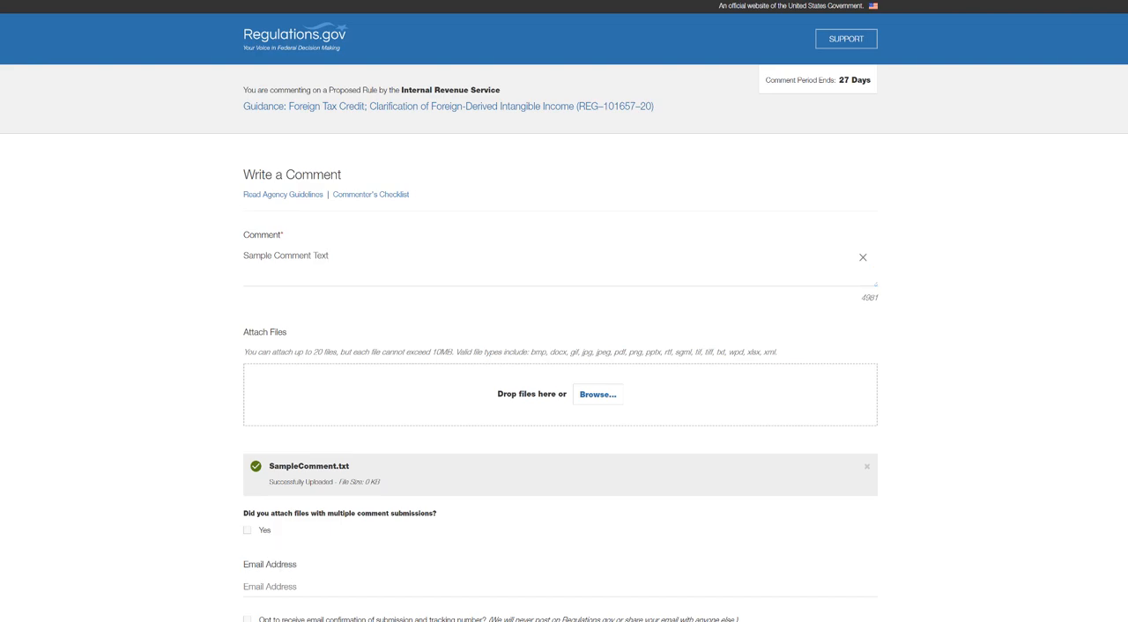
scroll(down, 3)
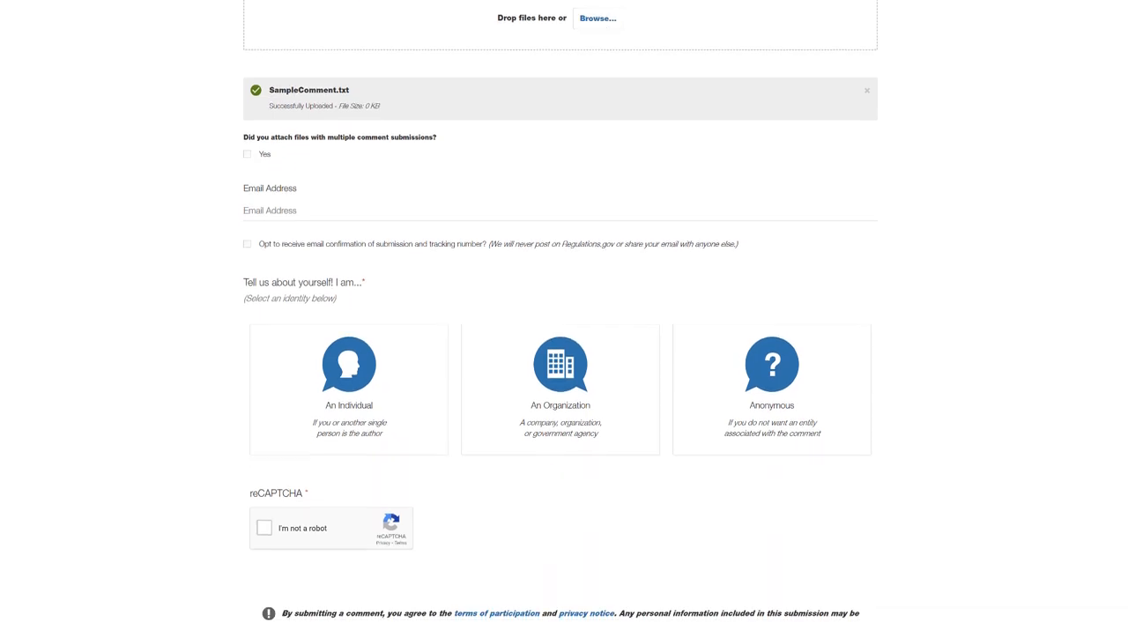
scroll(down, 3)
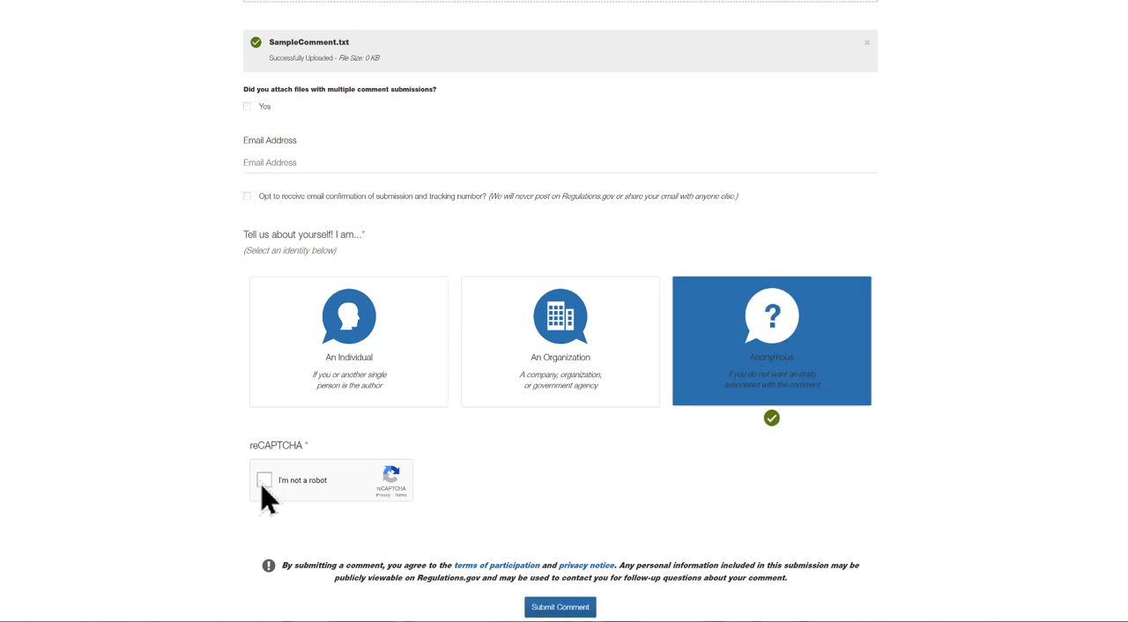
click(264, 479)
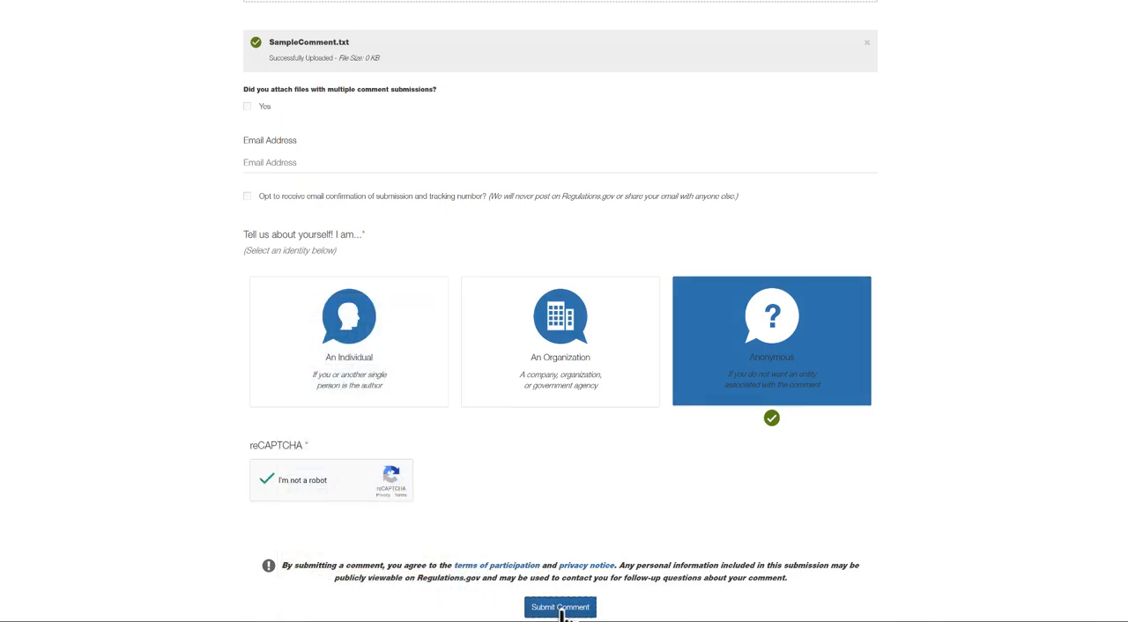
click(560, 606)
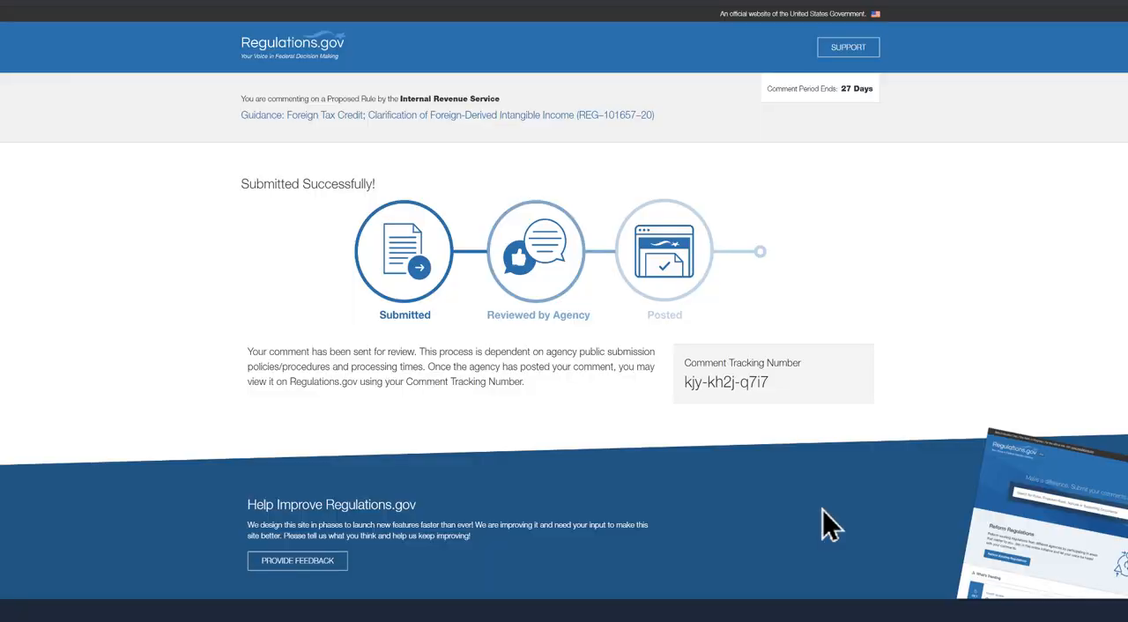
mouse_move(797, 397)
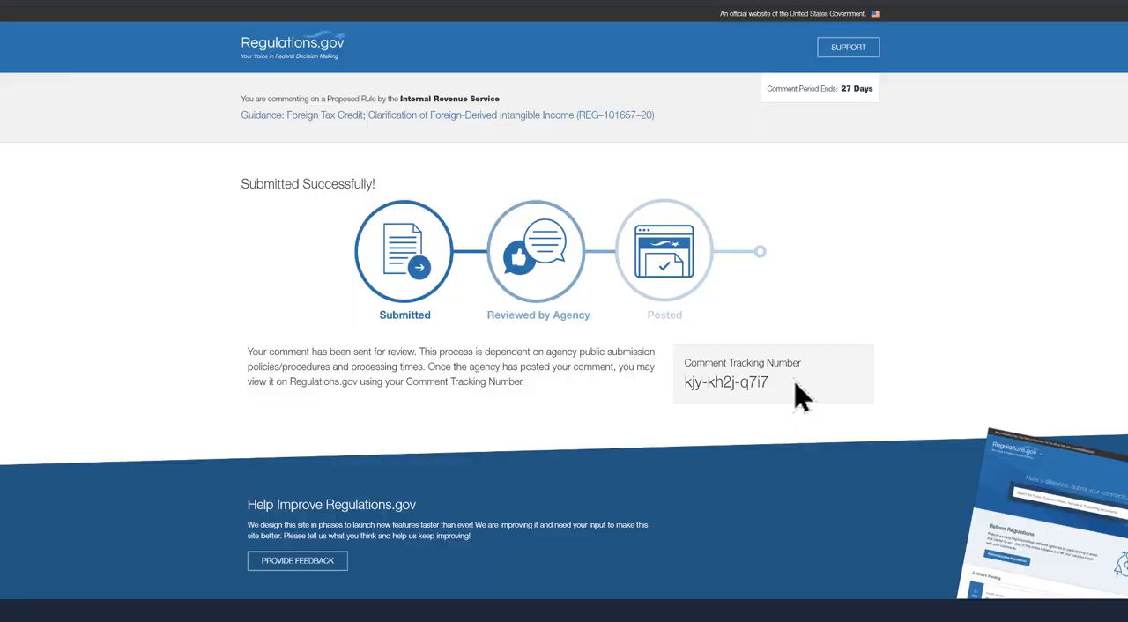
- Highlight the Comment Tracking Number on the submission confirmation
drag(684, 381, 768, 380)
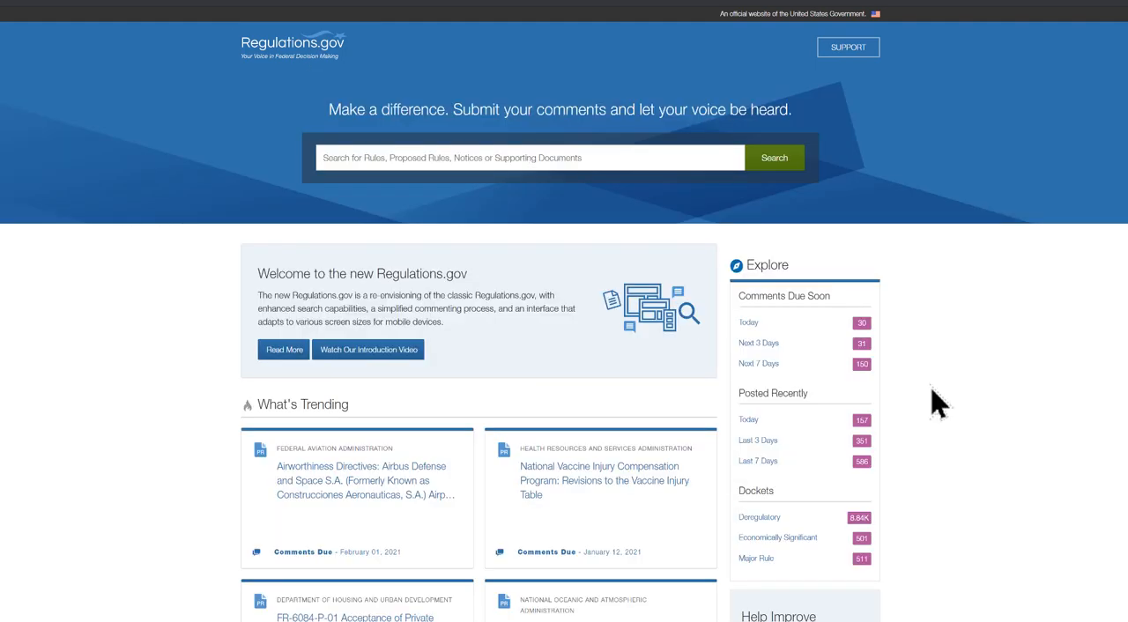
- Search for 'sesame allergens' and filter the results to the Food and Drug Administration
text(sesame allergens)
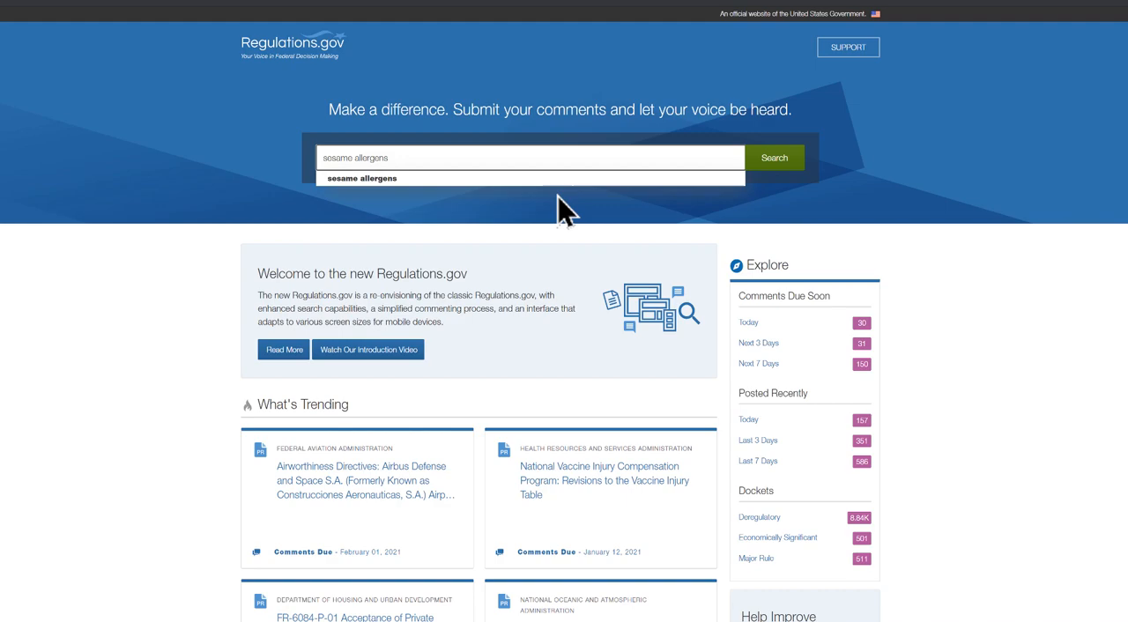
click(774, 157)
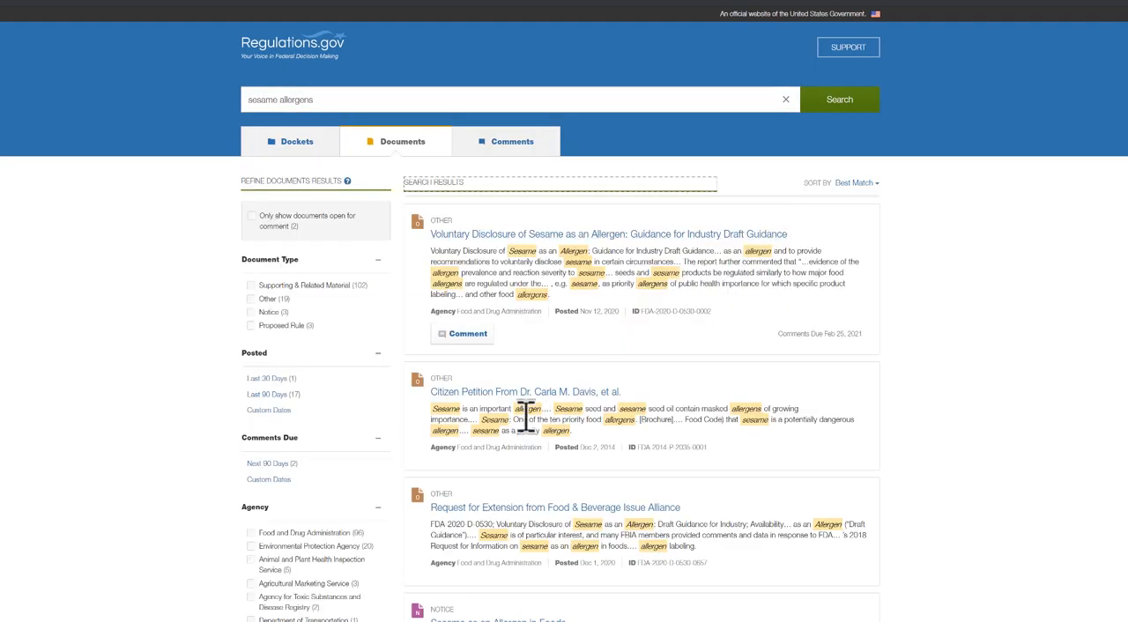
click(250, 532)
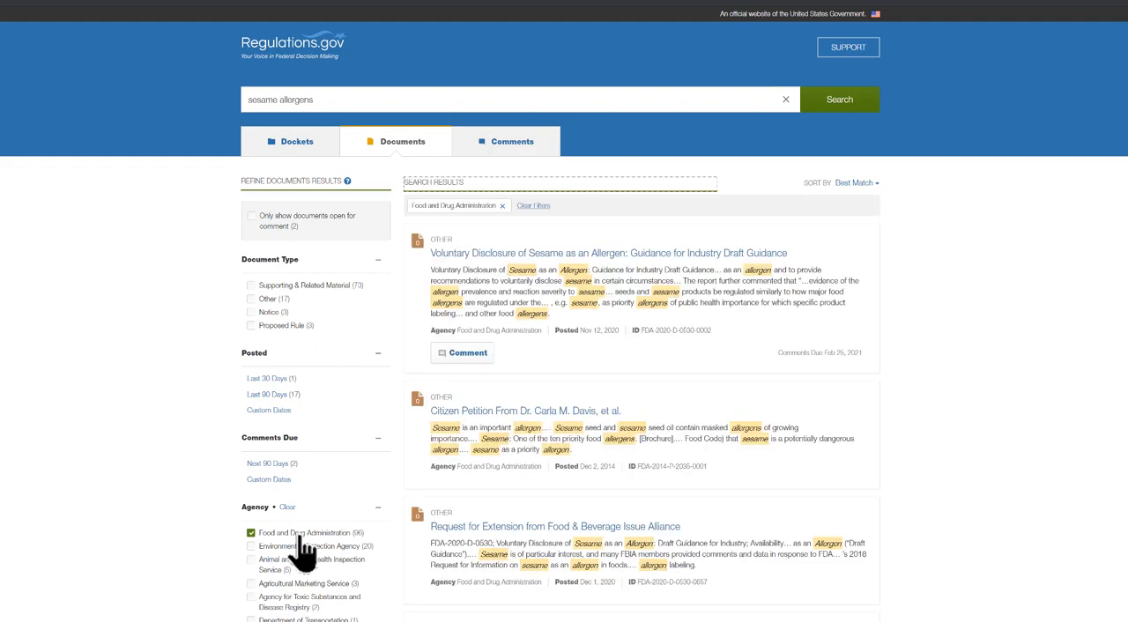
mouse_move(268, 250)
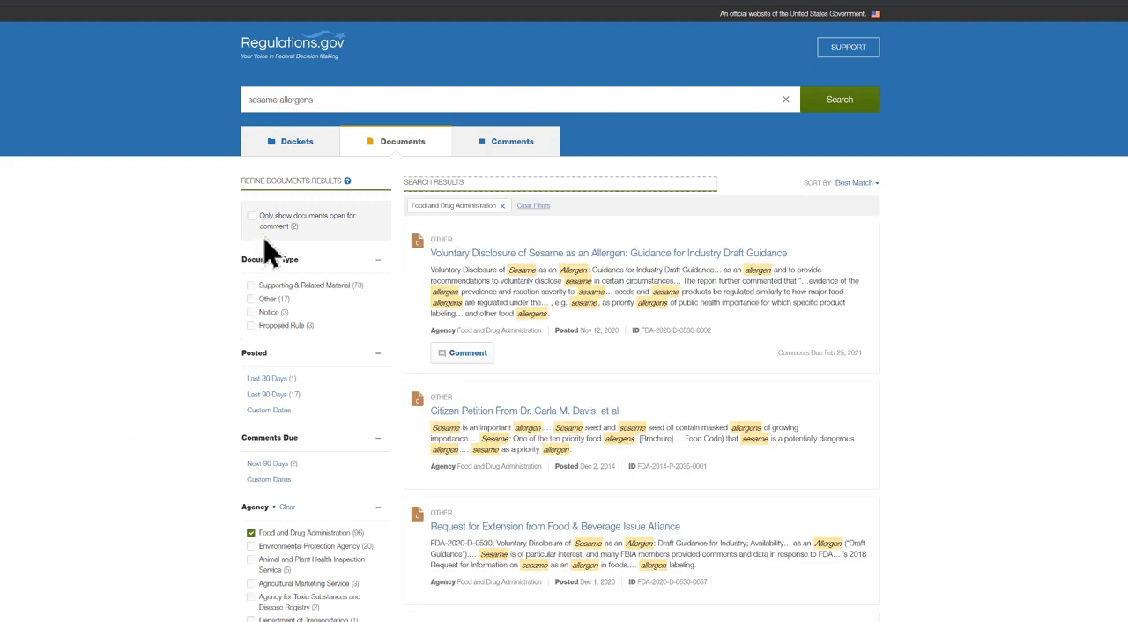
- Open the FDA 'Voluntary Disclosure of Sesame as an Allergen: Draft Guidance' comment request notice
scroll(down, 3)
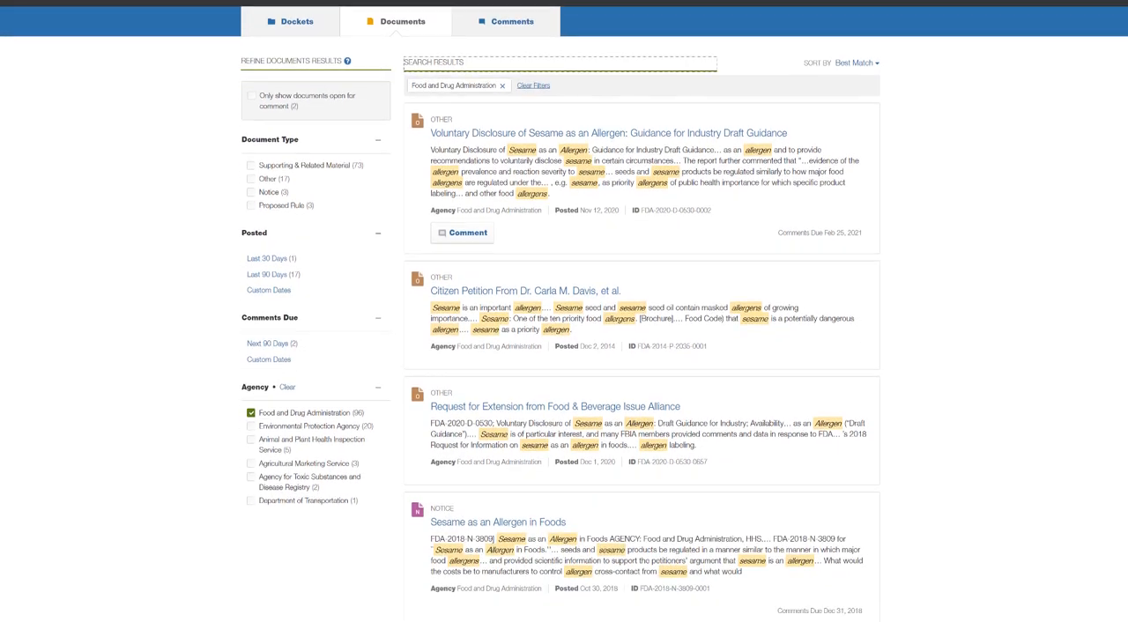
scroll(down, 3)
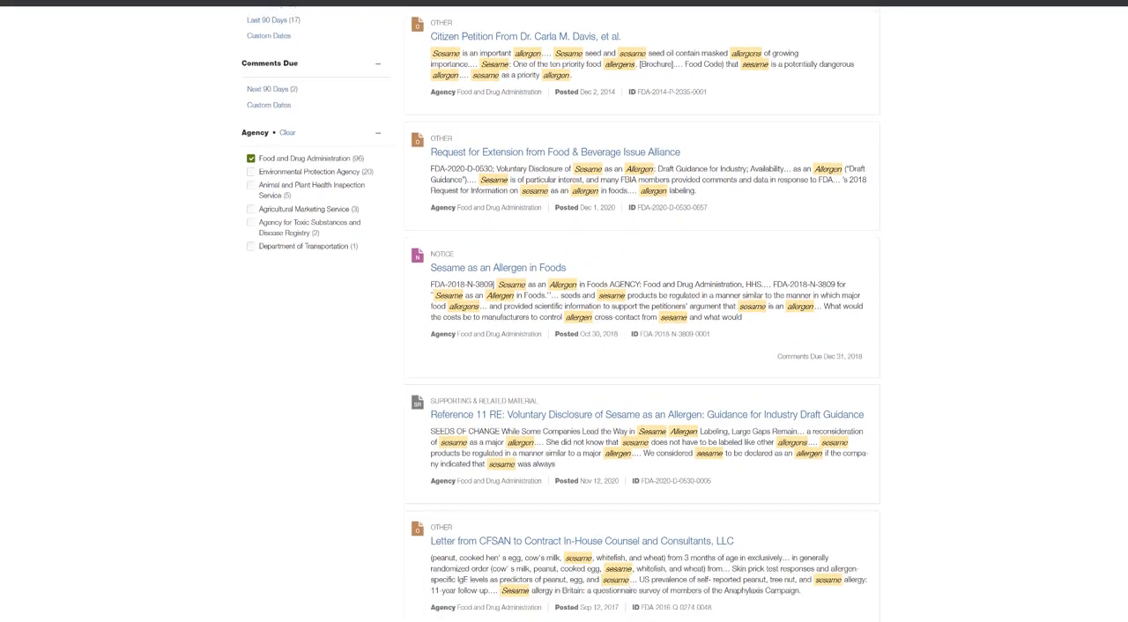
scroll(down, 3)
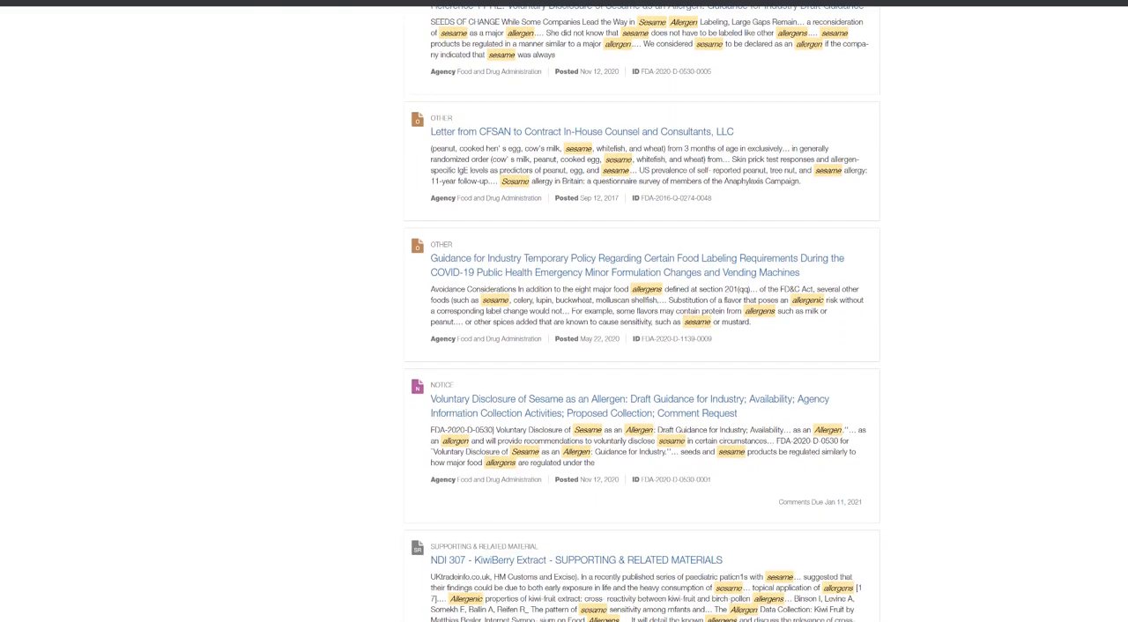
scroll(down, 3)
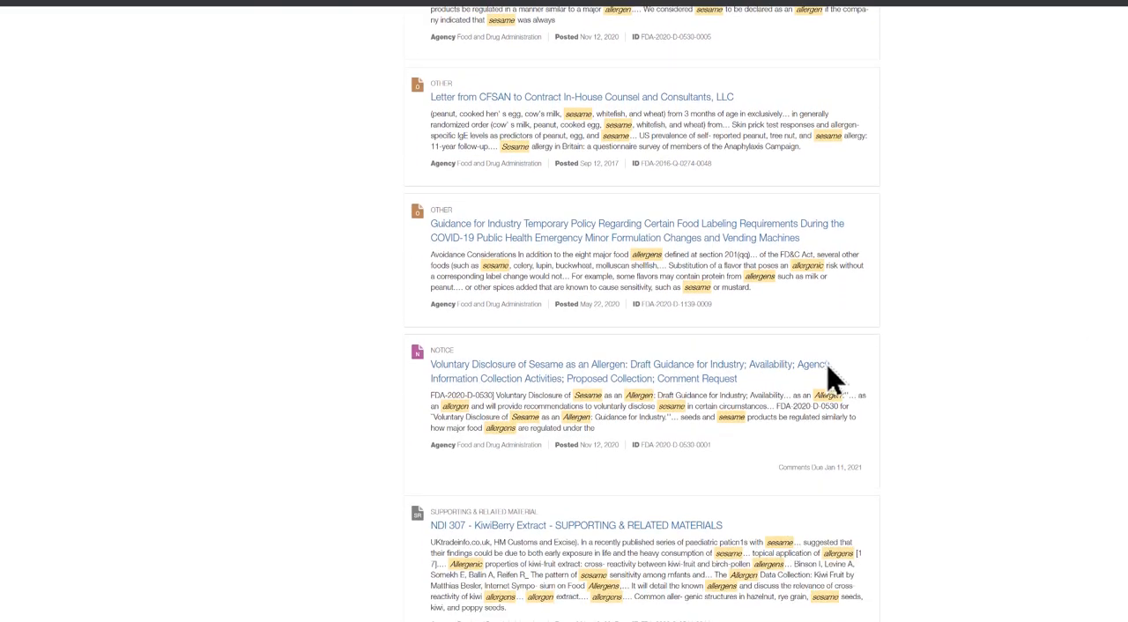
click(629, 370)
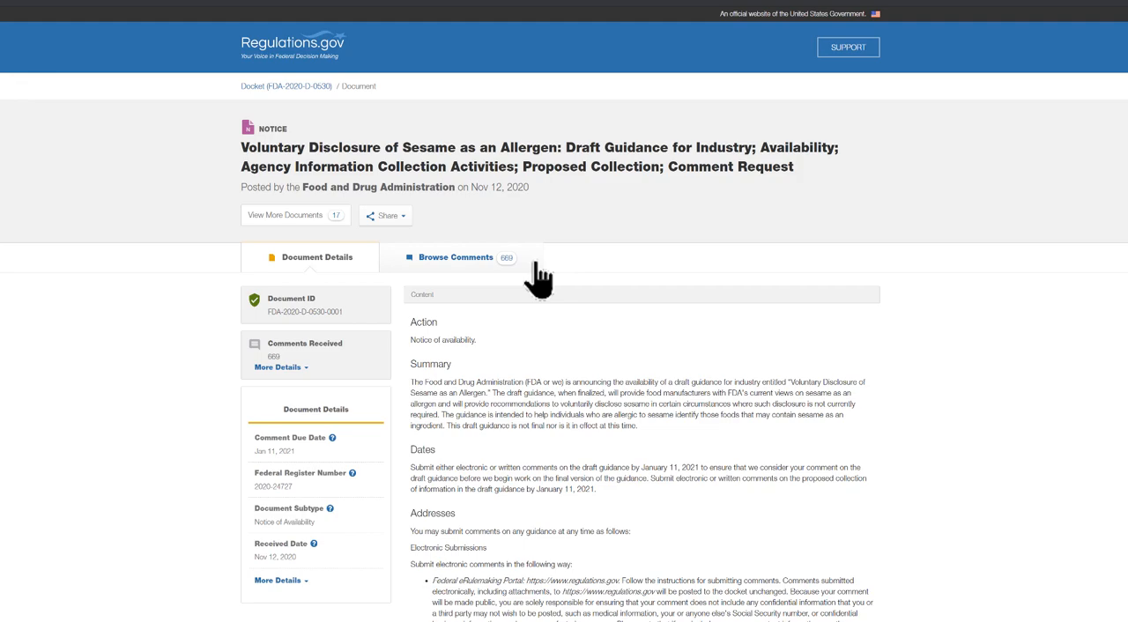
click(455, 257)
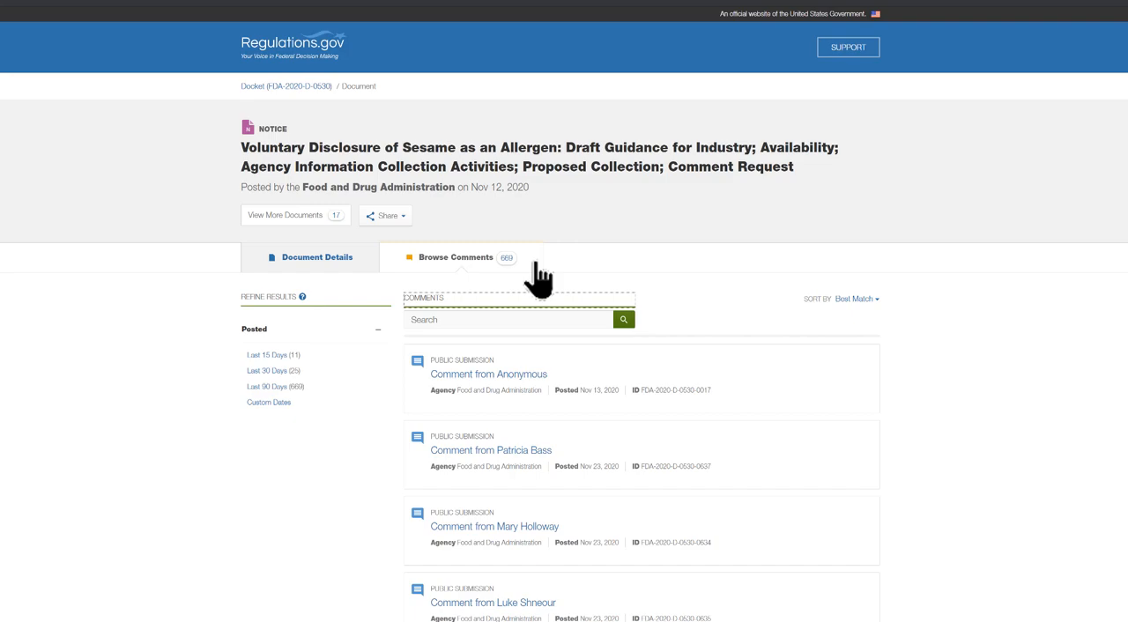
mouse_move(490, 450)
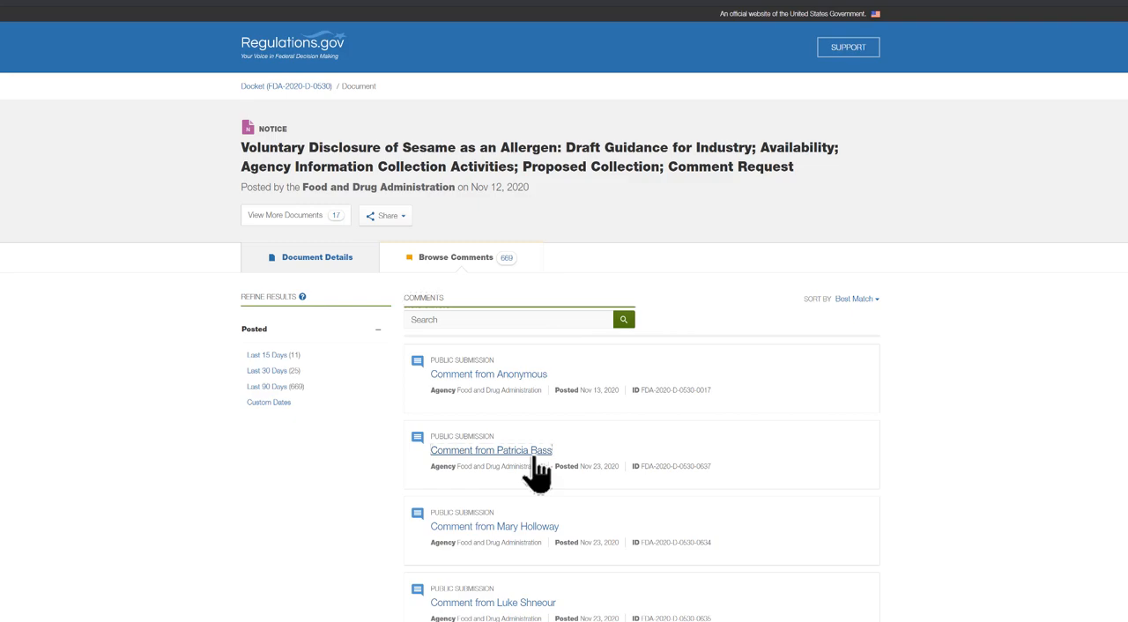
click(490, 449)
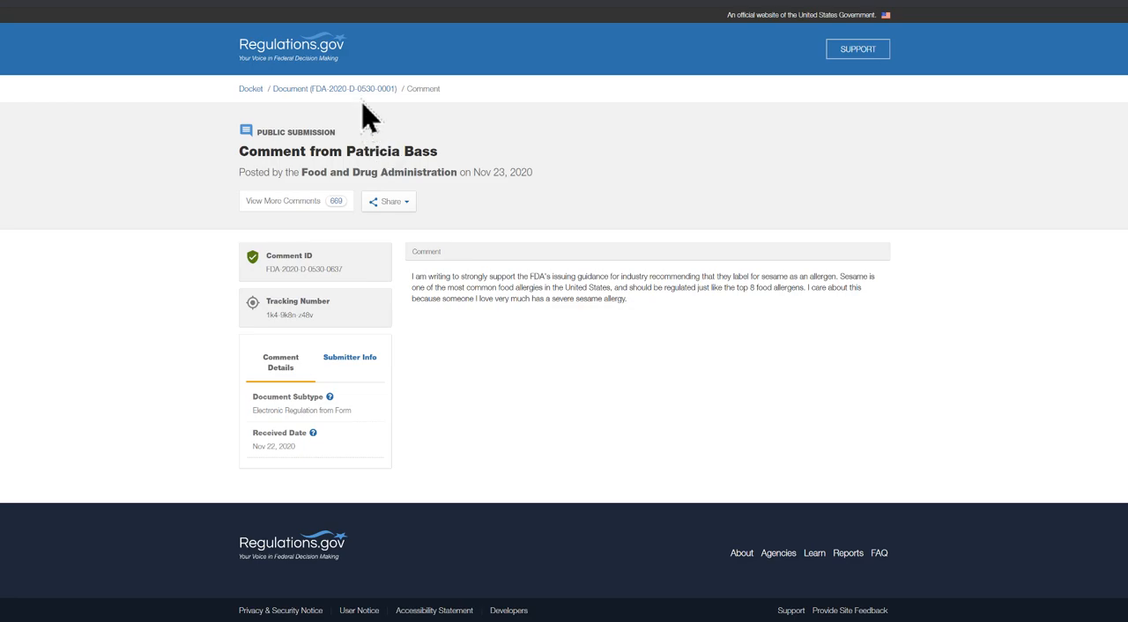
- Return to the sesame allergen notice via the Document breadcrumb
click(341, 88)
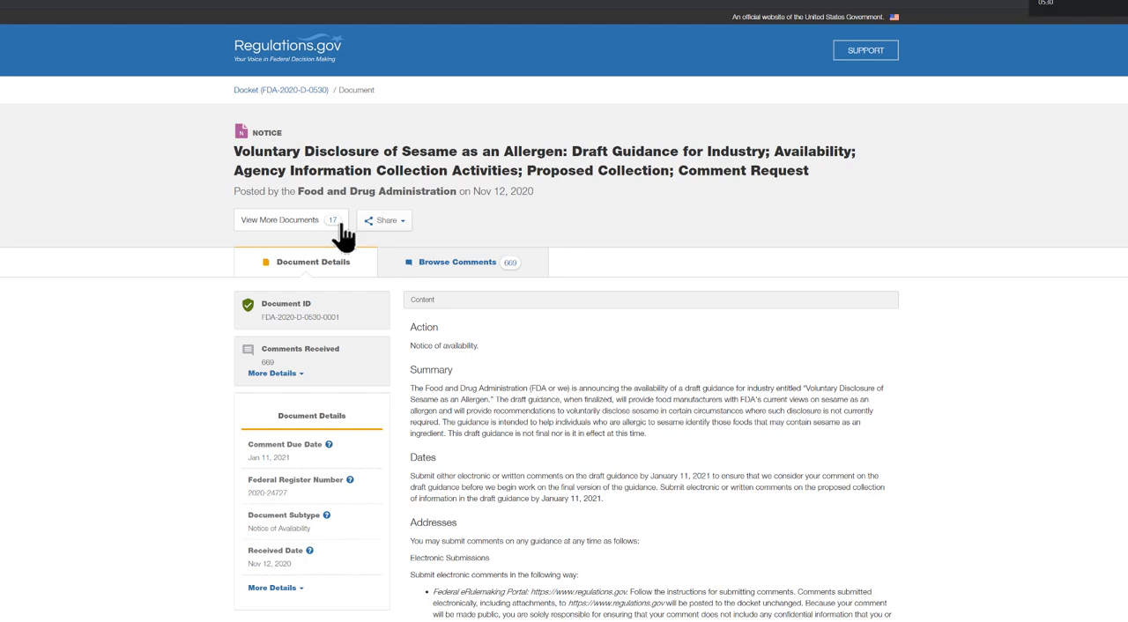
mouse_move(331, 132)
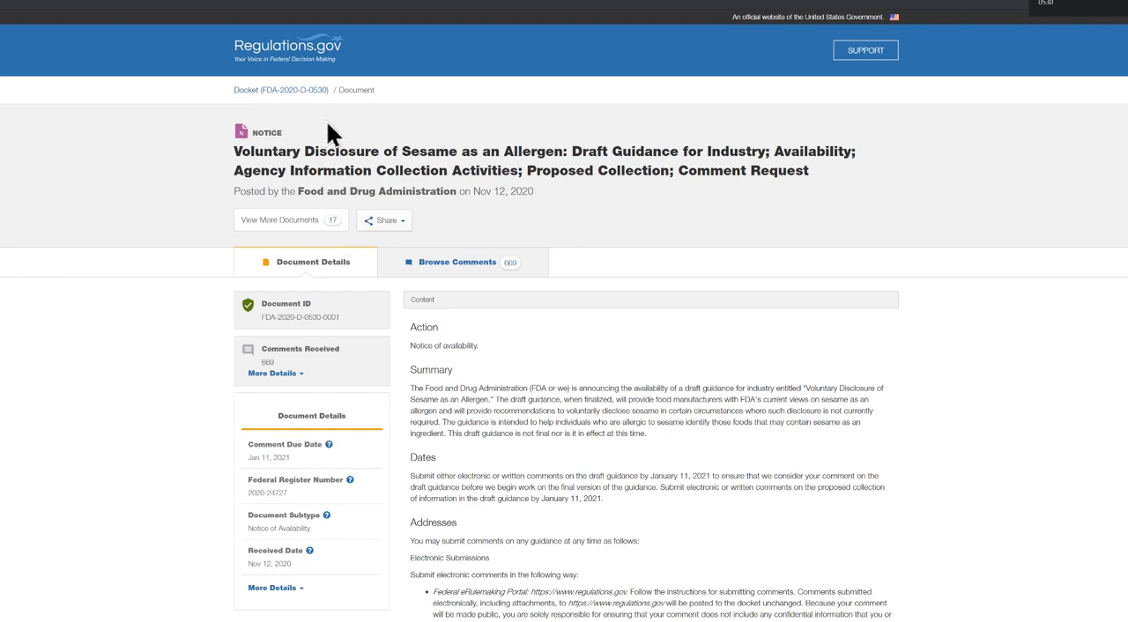
mouse_move(280, 89)
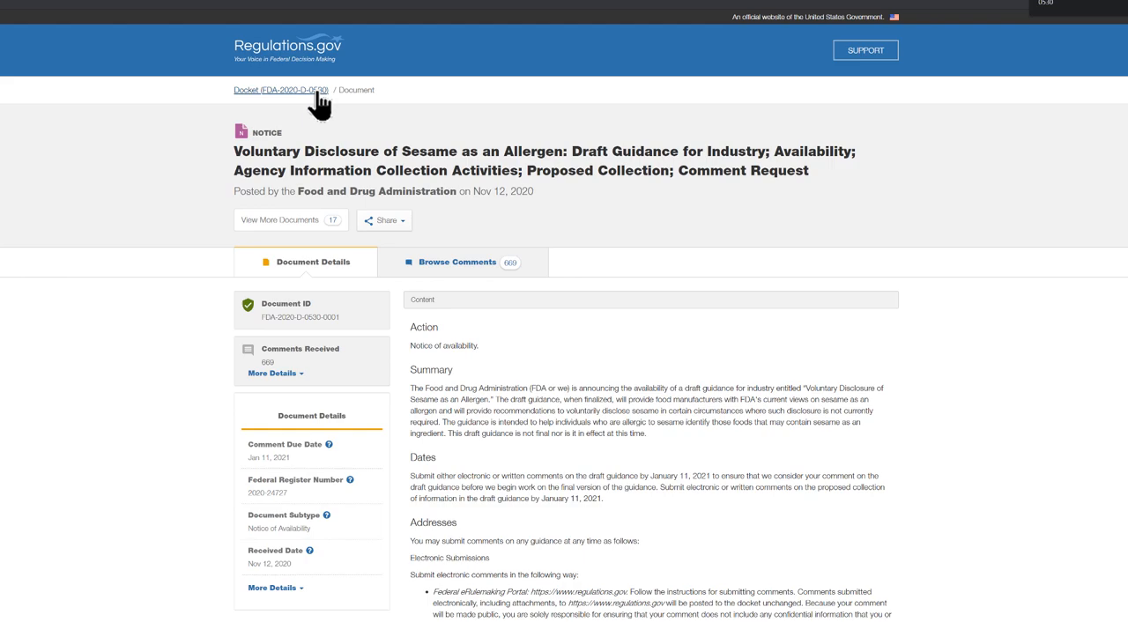
- Open docket FDA-2020-D-0530's document list and view the Extension of Comment Period notice
click(280, 90)
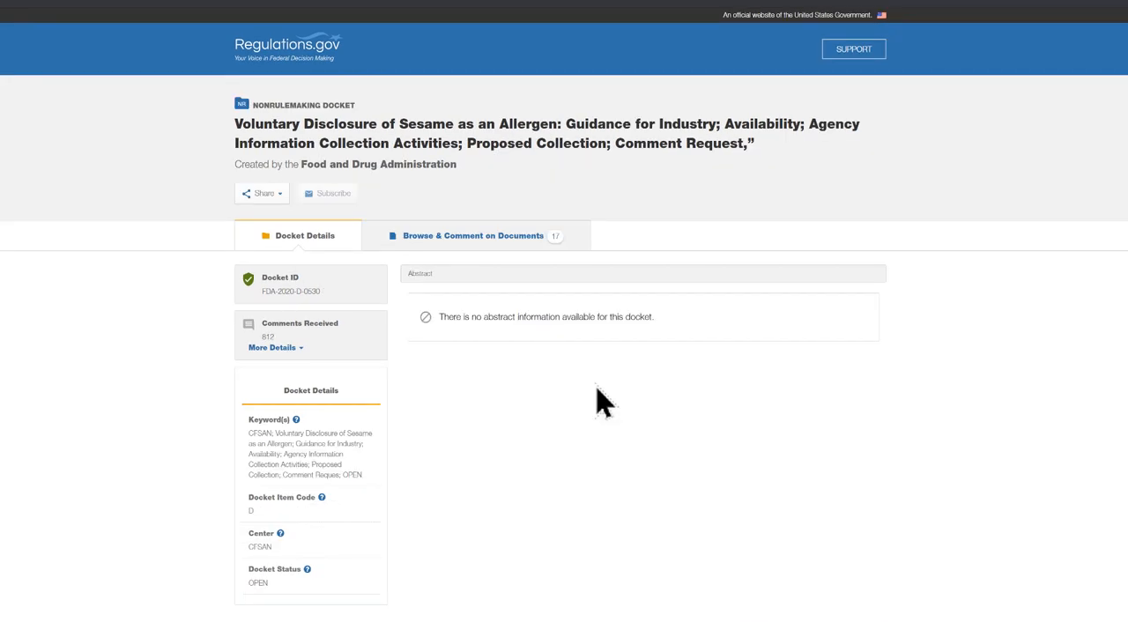
mouse_move(582, 291)
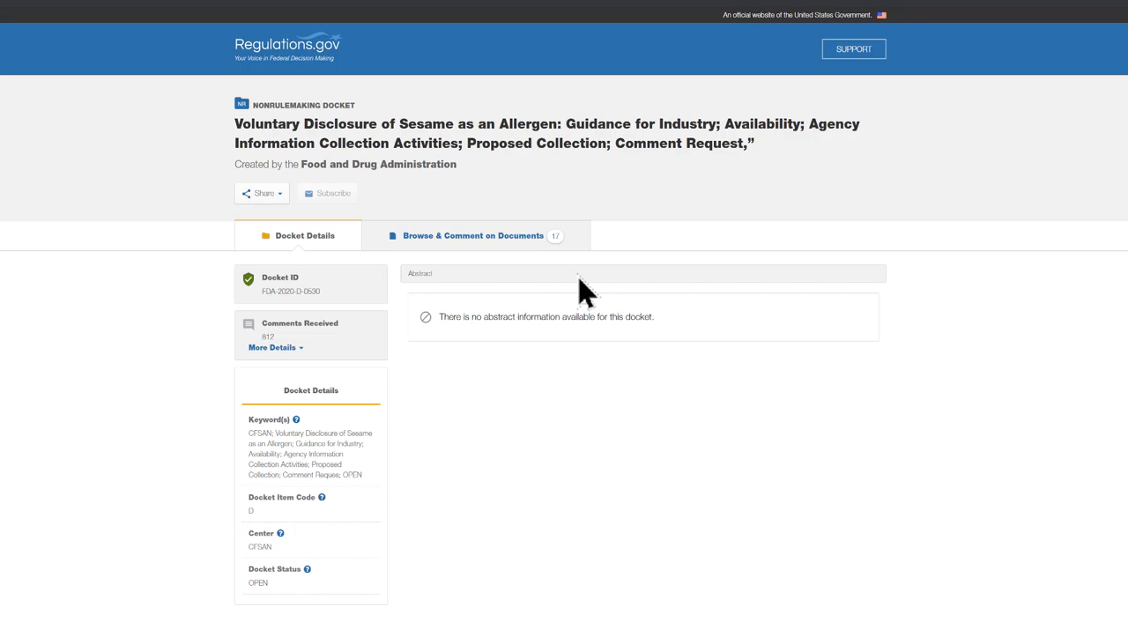
click(472, 236)
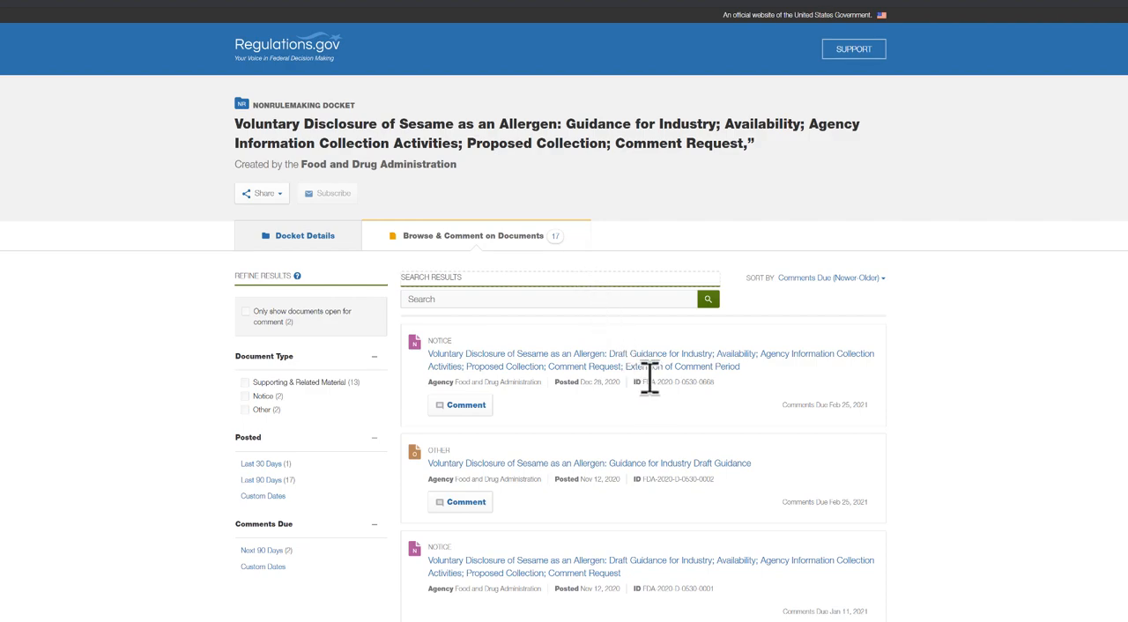
mouse_move(686, 388)
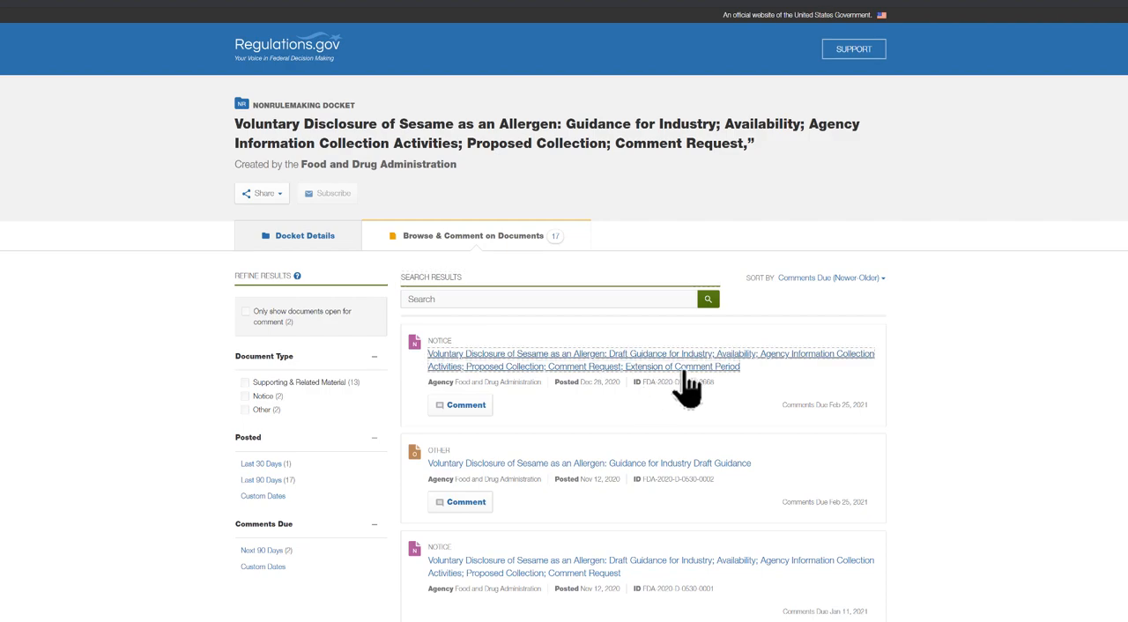
click(650, 360)
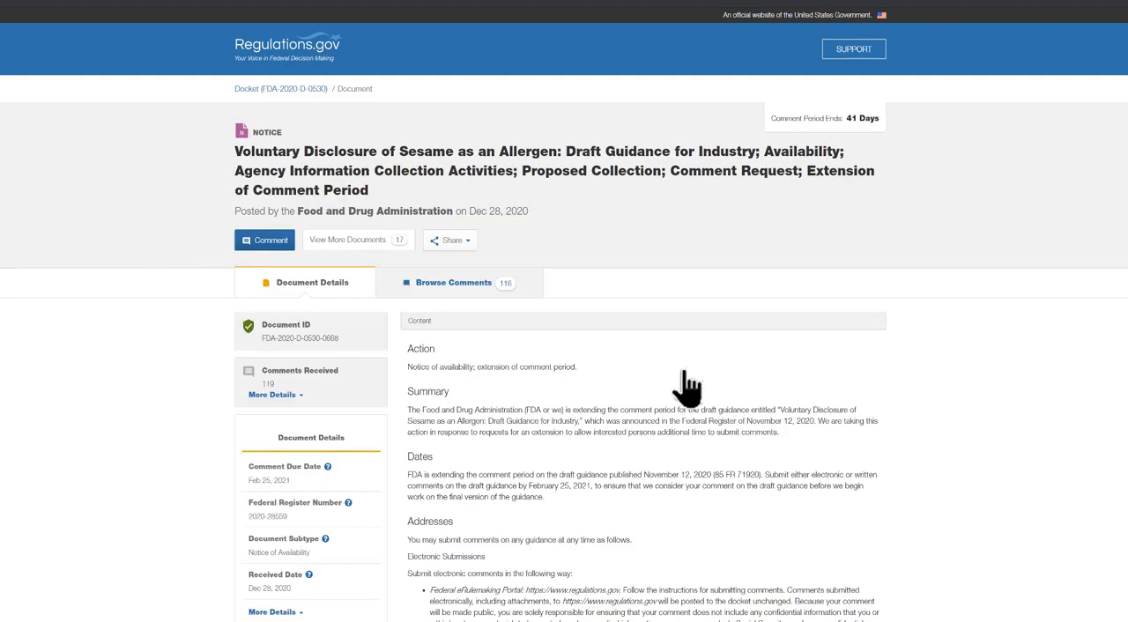